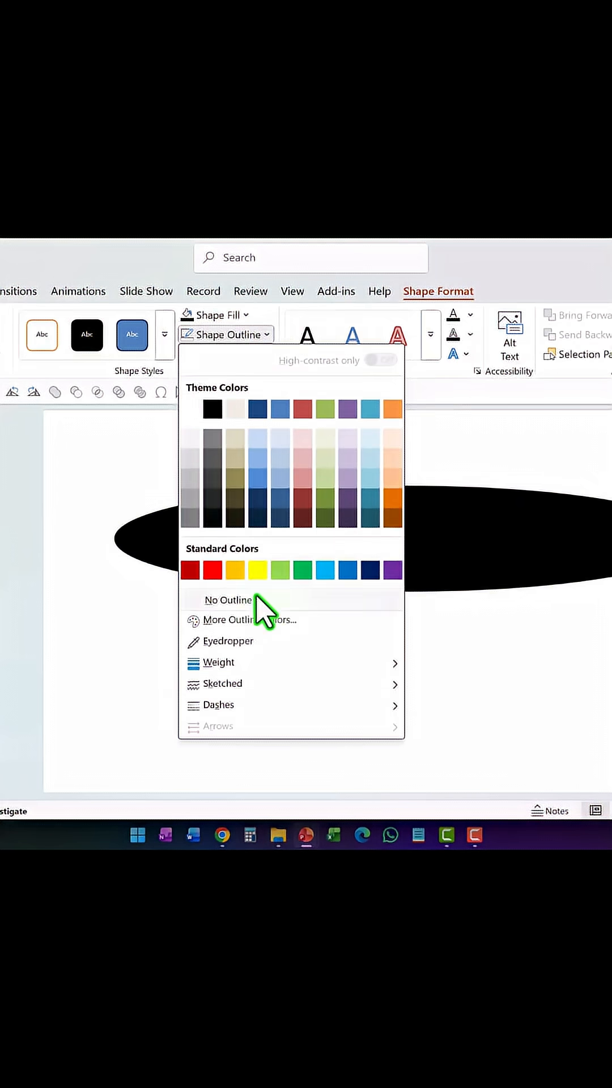
Set the black elliptical mask's Shape Outline to No Outline.
left_click(227, 599)
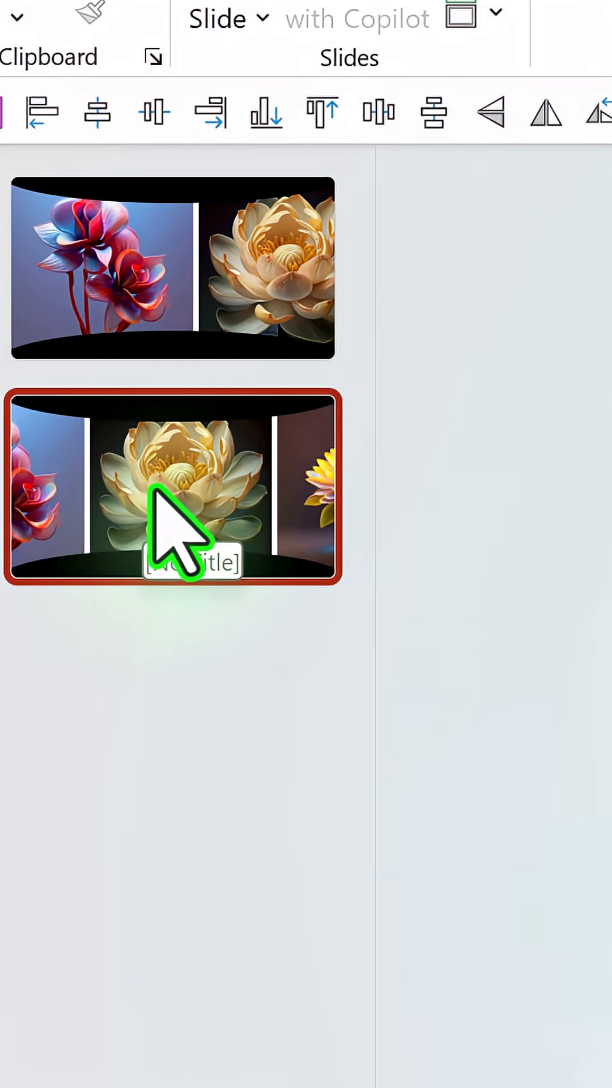
mouse_move(278, 486)
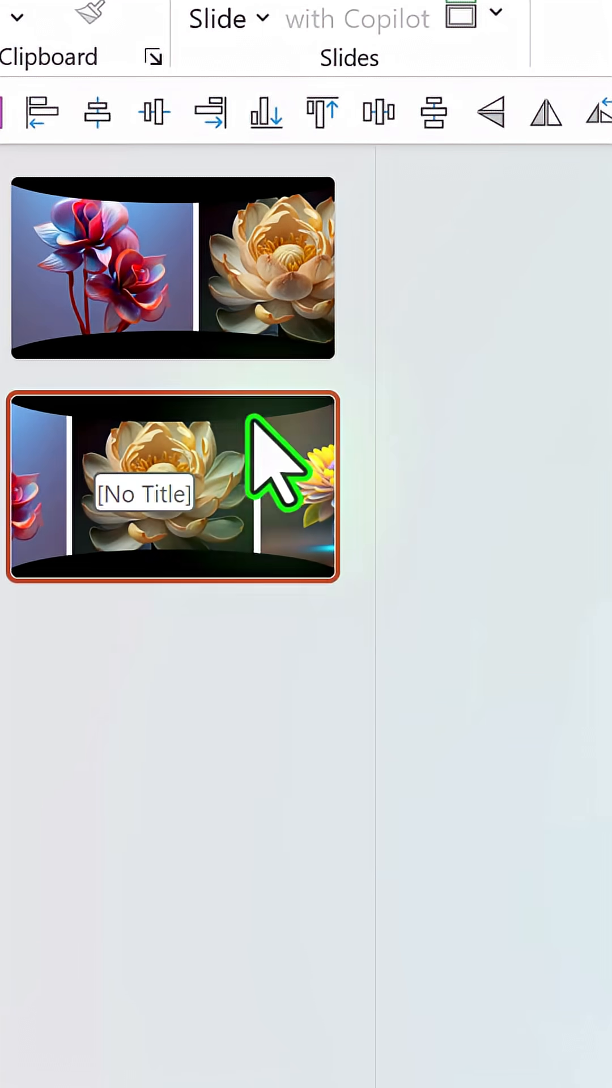
mouse_move(340, 582)
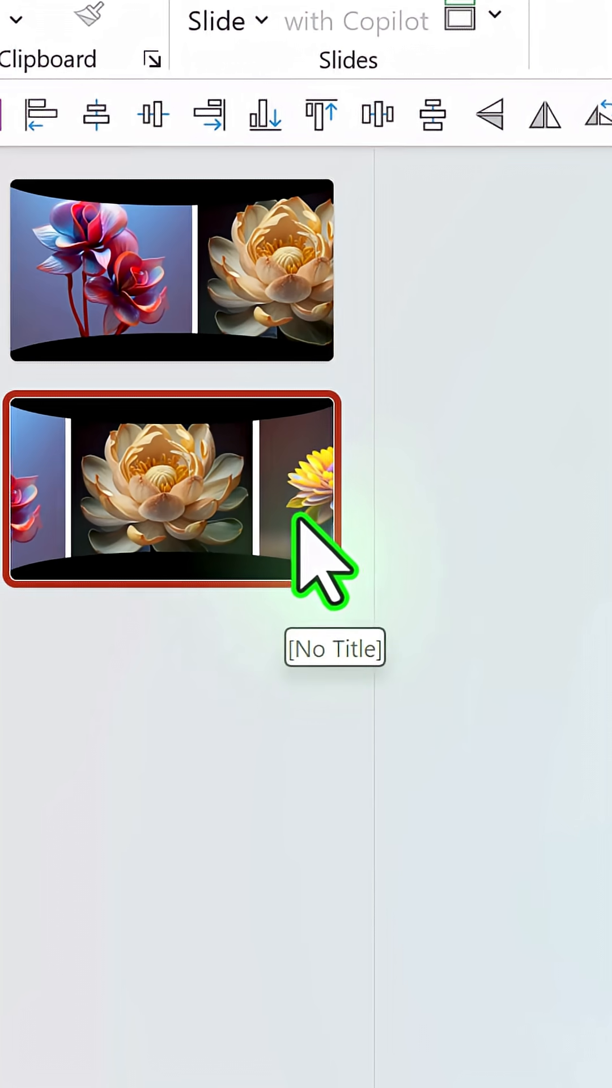
Shift slide 2's picture strip so the cream lotus sits in the centre.
left_click(477, 105)
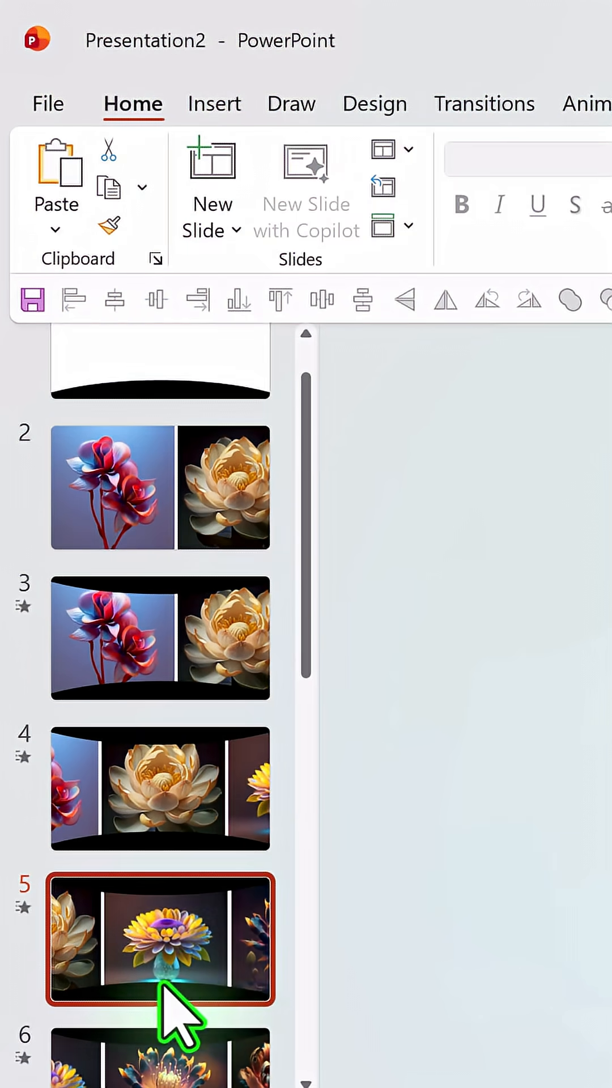
Review the thumbnail pane down to slide 12 with the pink flower centred.
scroll("down", 3)
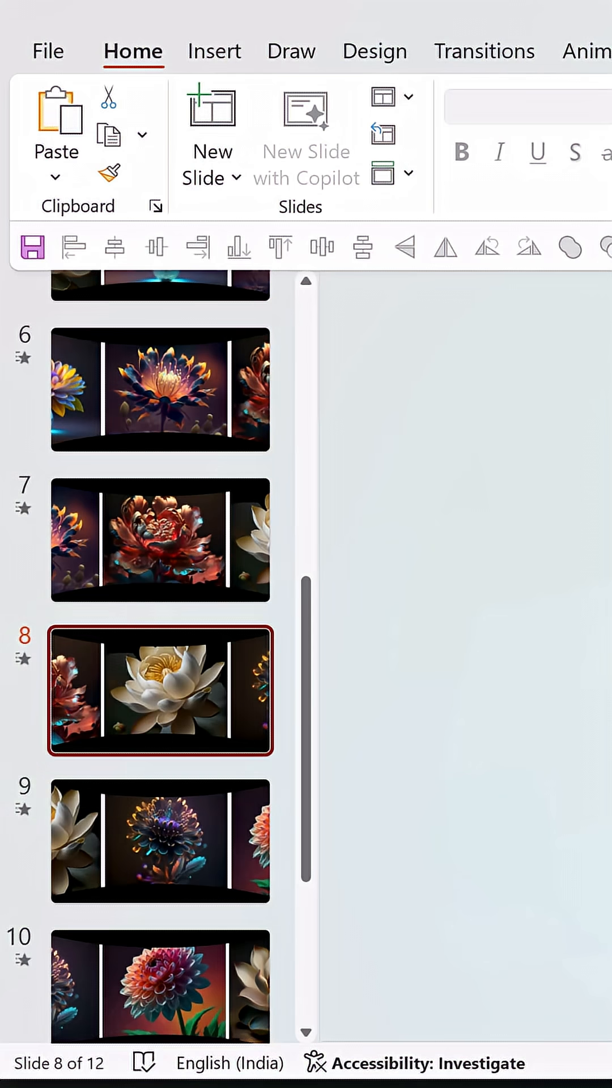
mouse_move(278, 700)
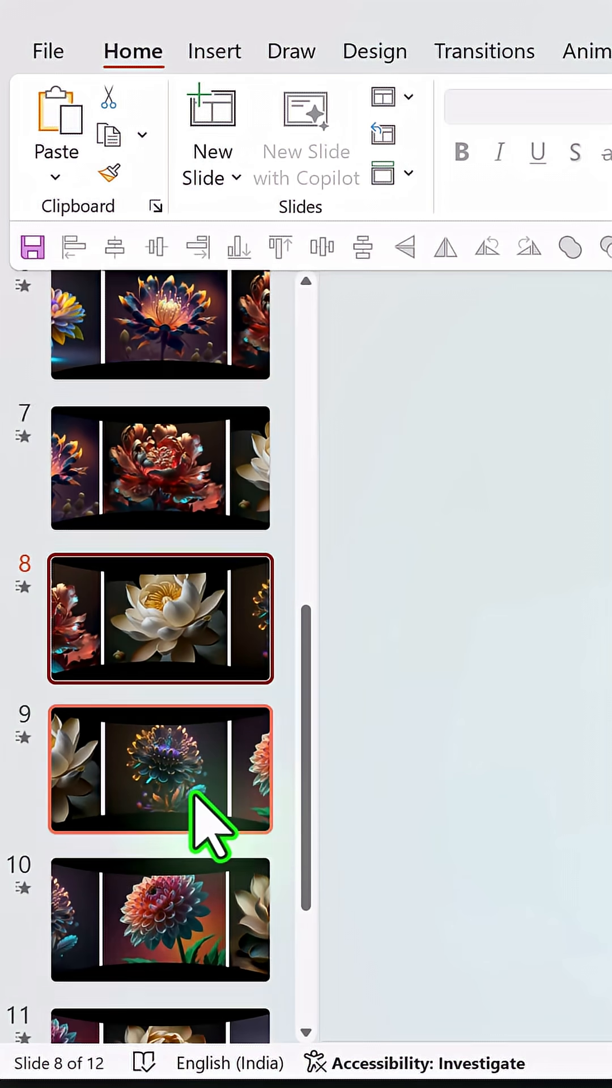
scroll("down", 3)
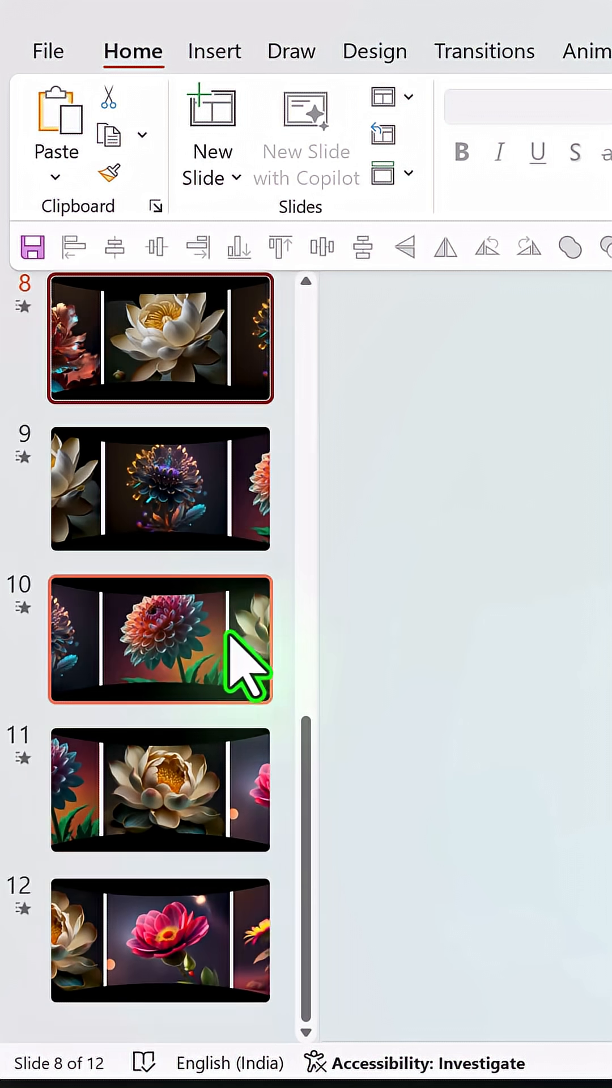
left_click(160, 788)
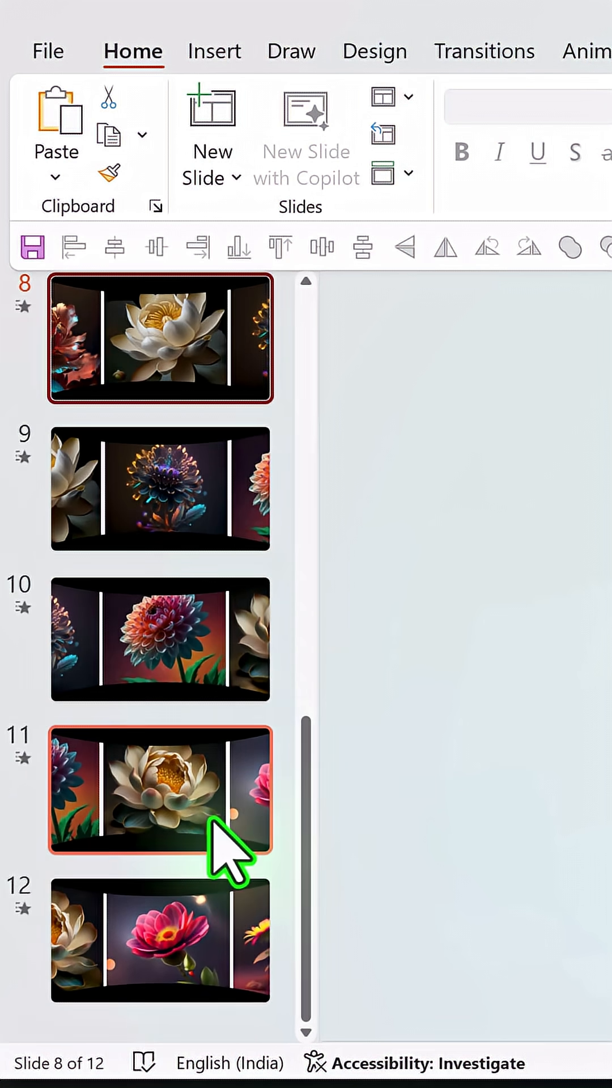